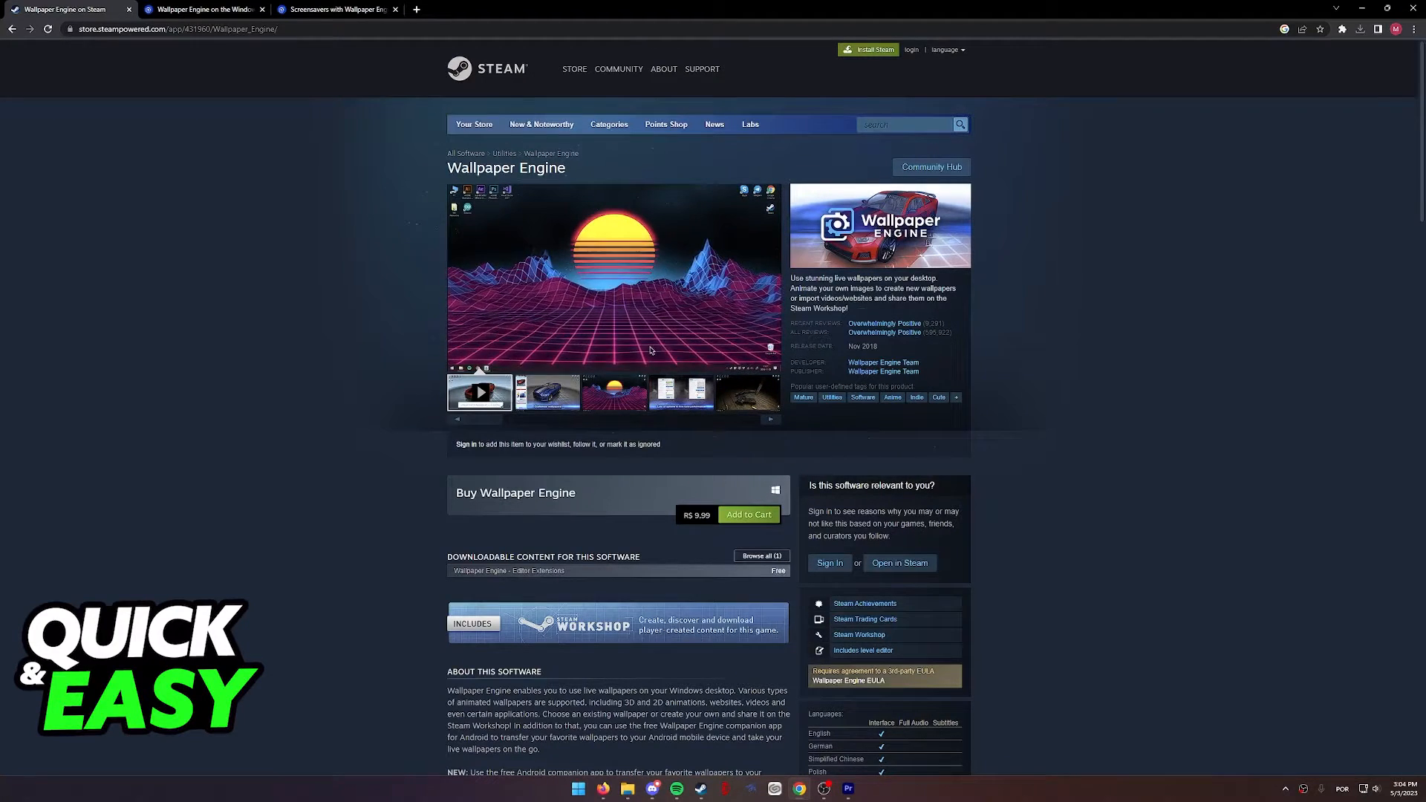
Step: Switch to the 'Wallpaper Engine on the Windows lock screen' help article tab
left_click(547, 392)
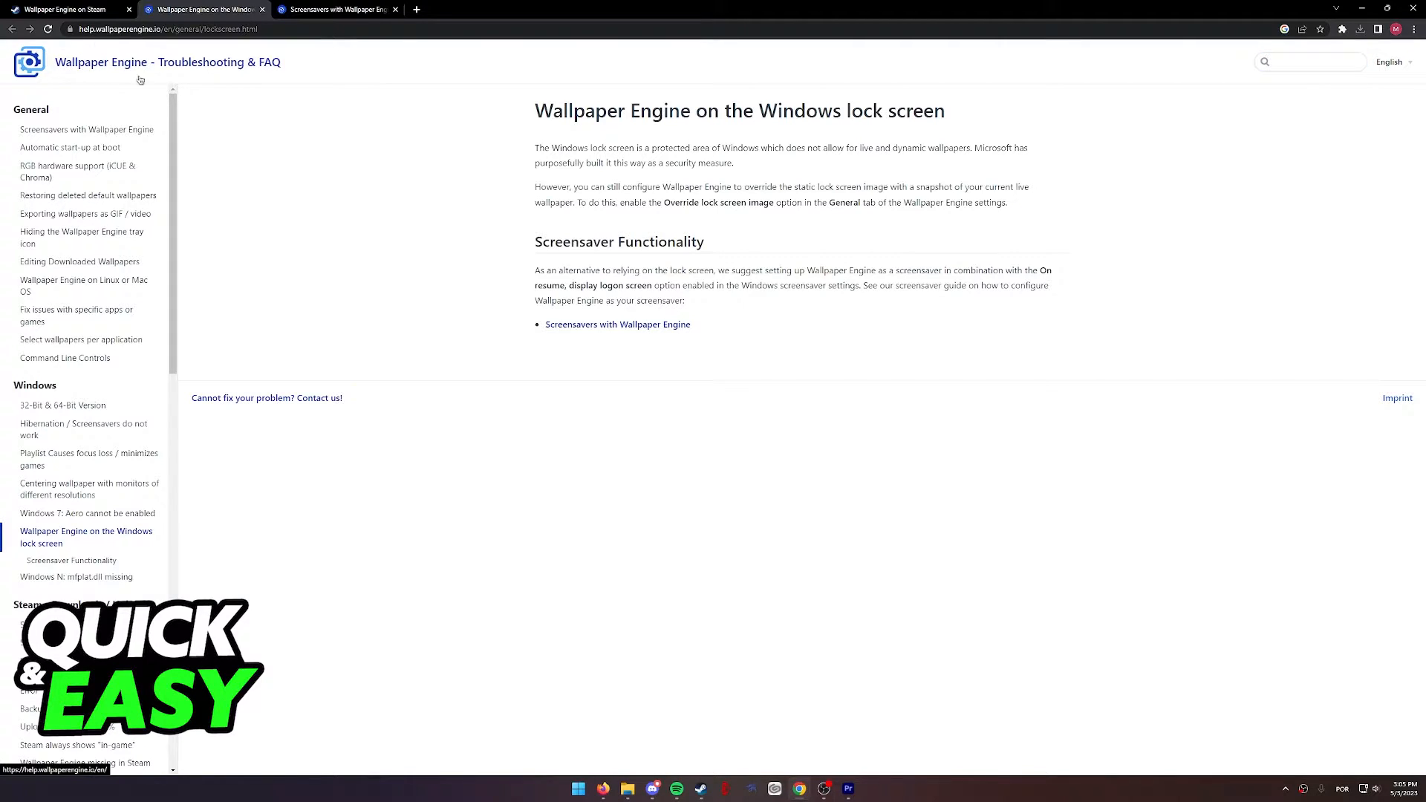
mouse_move(248, 76)
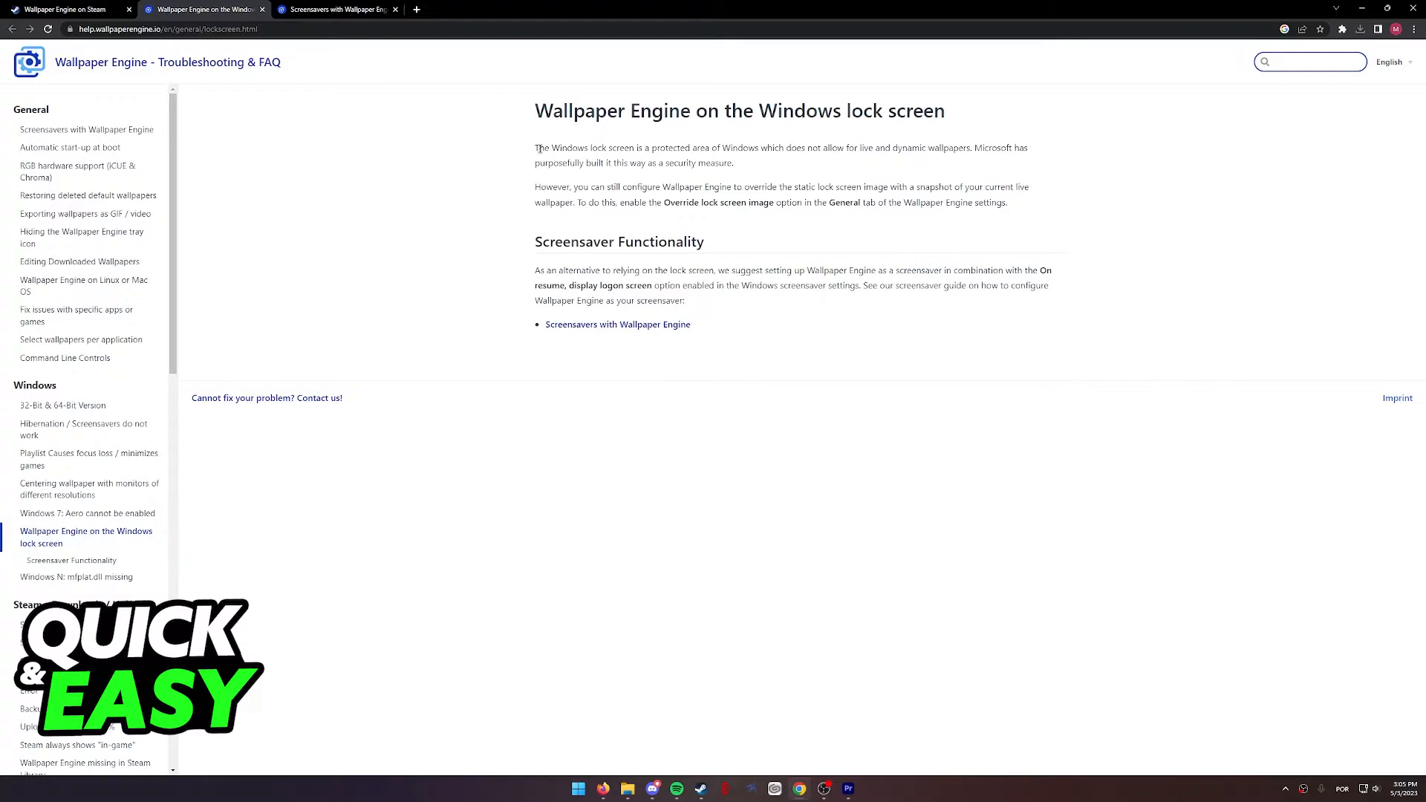
left_click_drag(535, 148, 673, 149)
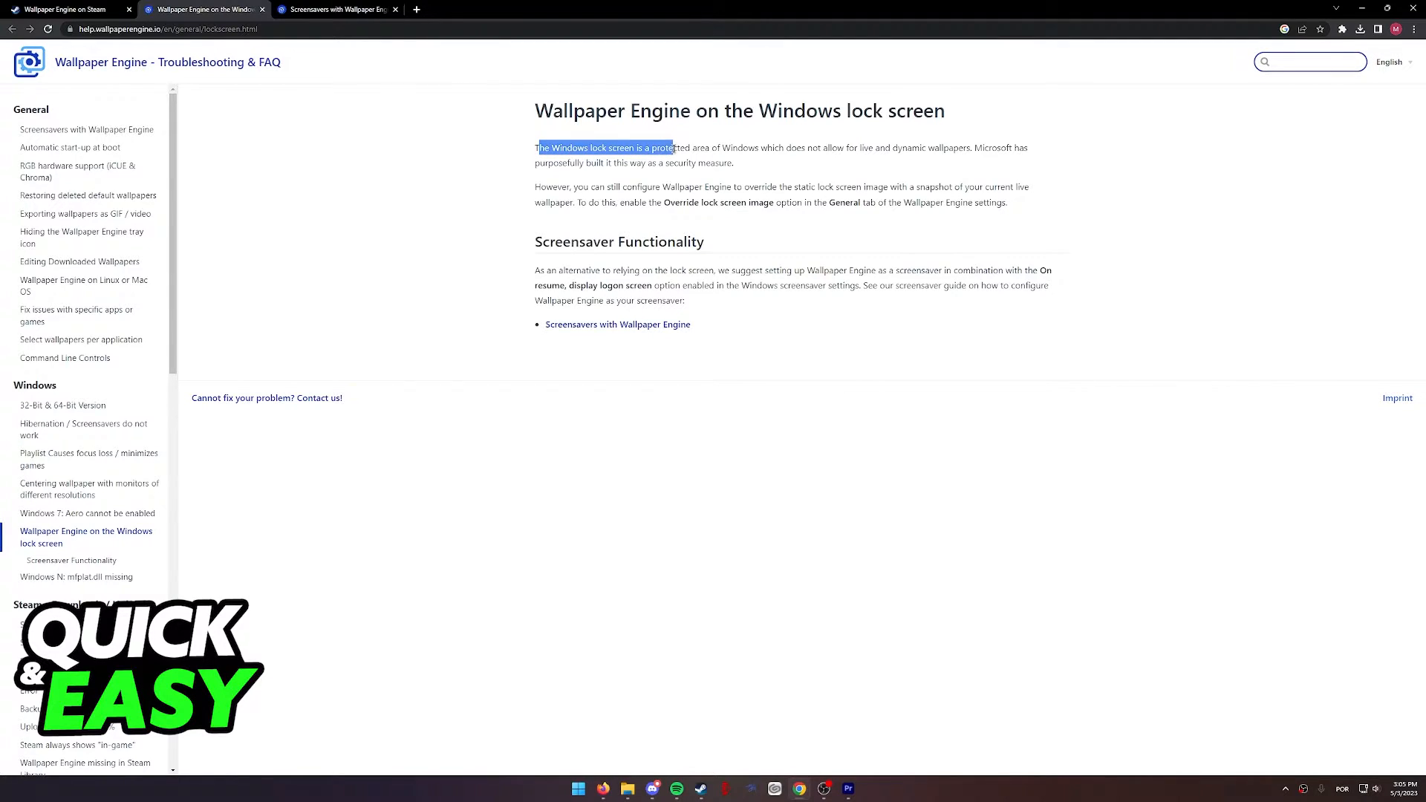
left_click_drag(535, 147, 794, 147)
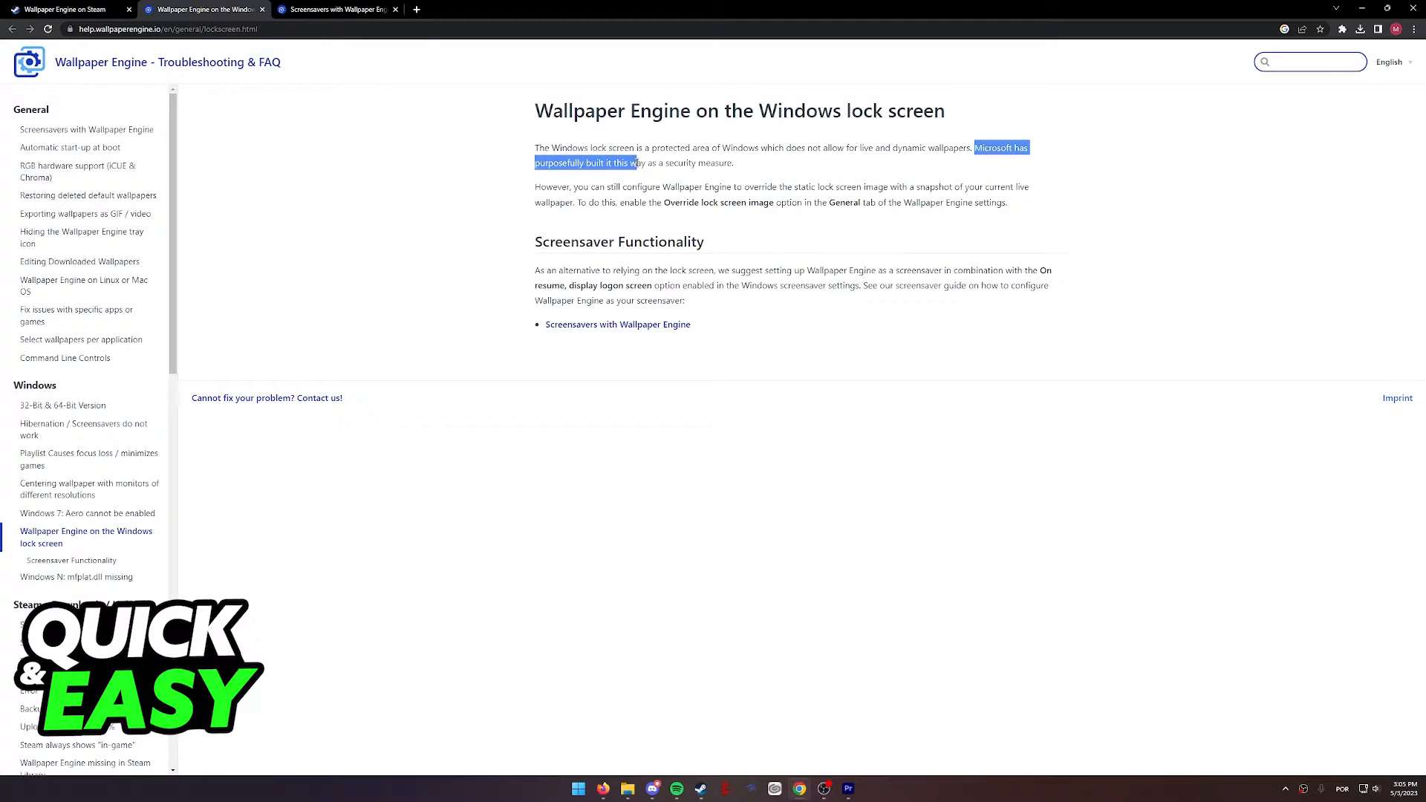
left_click(739, 169)
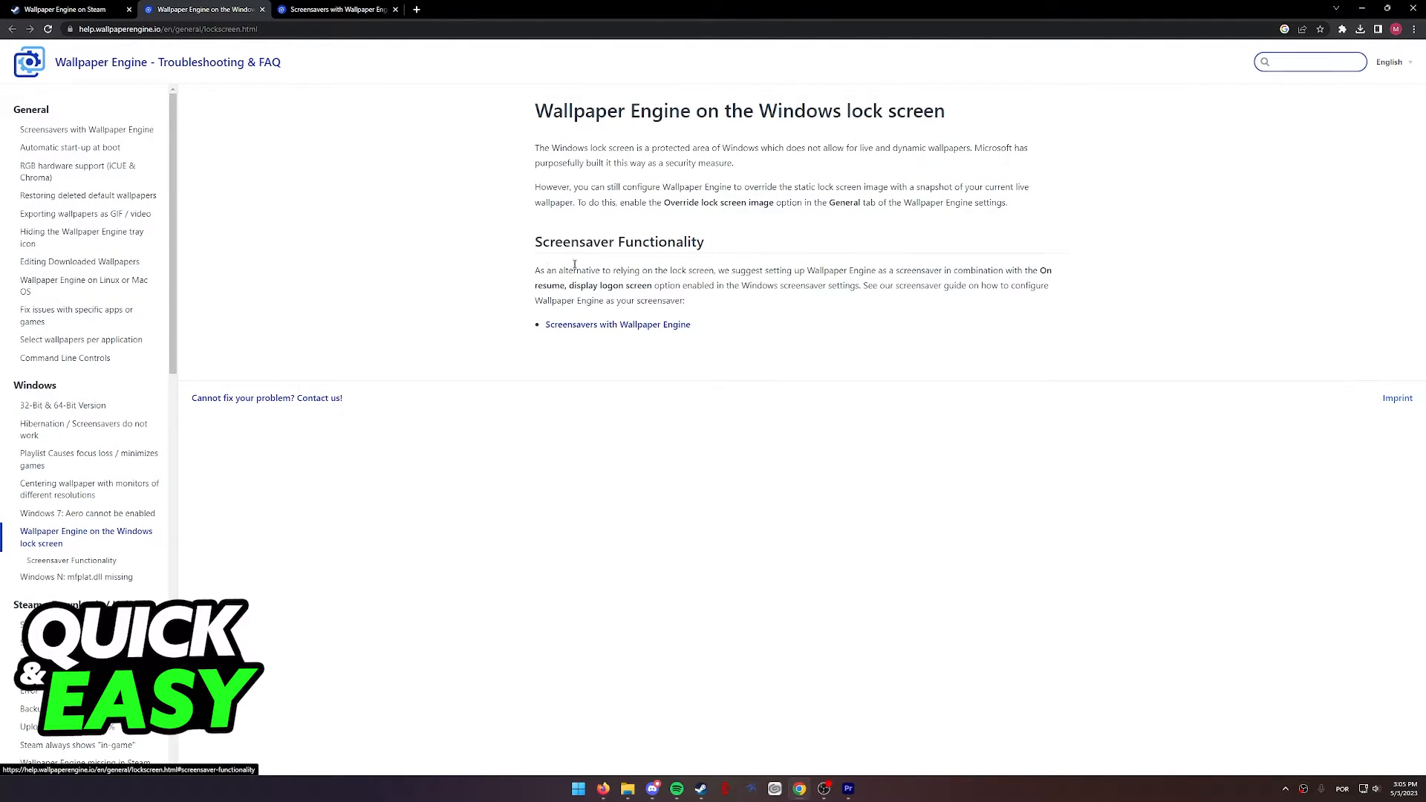
left_click(336, 9)
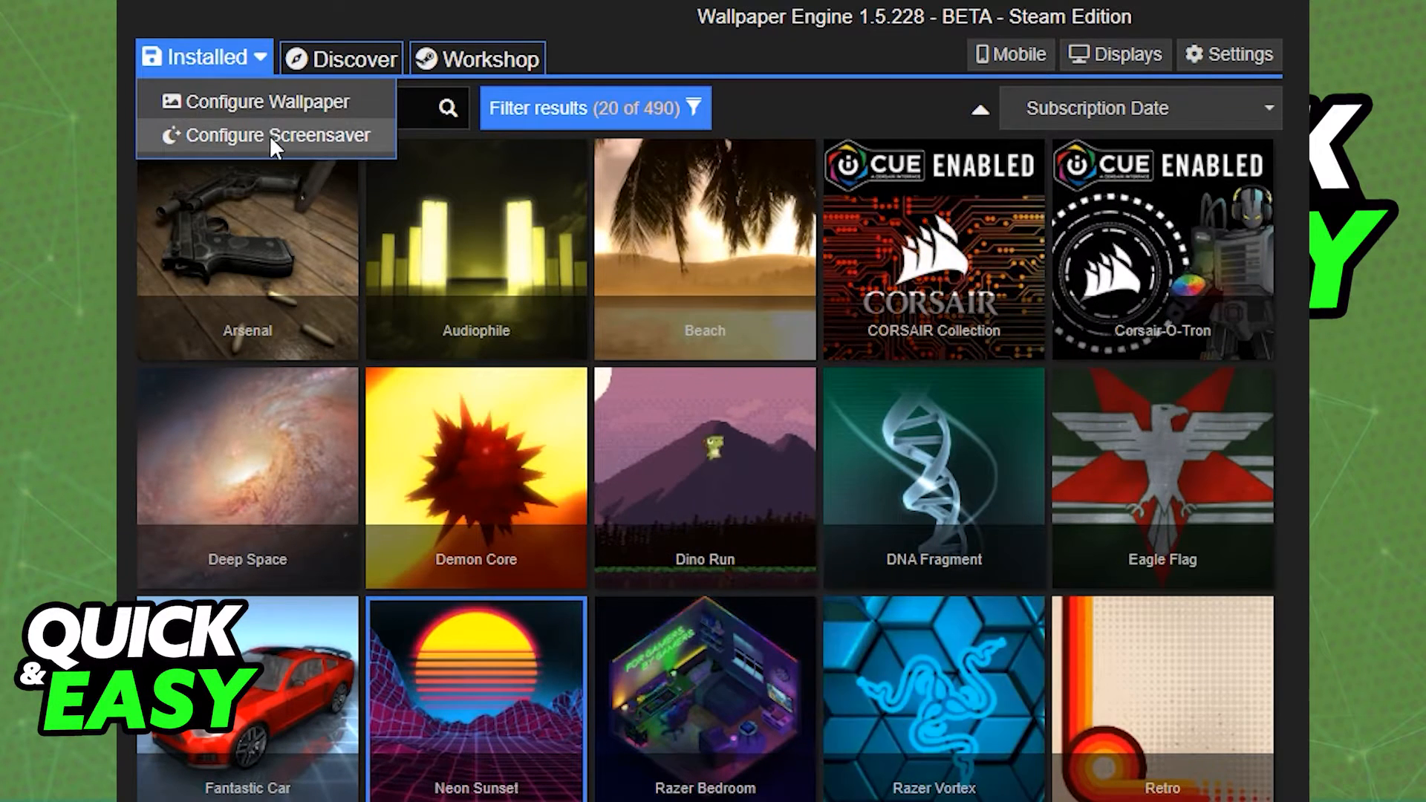
Step: Choose Configure Screensaver in Wallpaper Engine and open the Windows screen saver settings
left_click(261, 134)
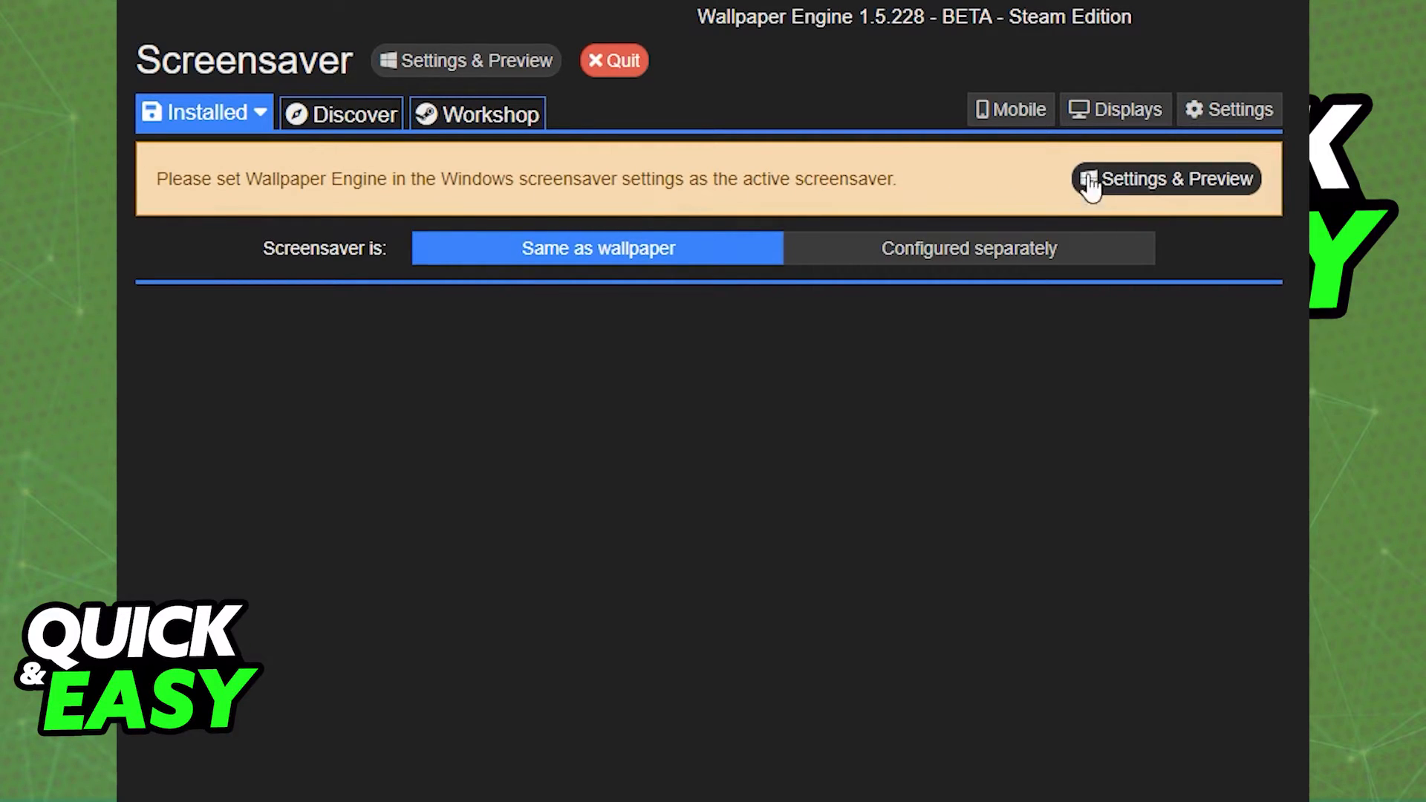
left_click(1166, 179)
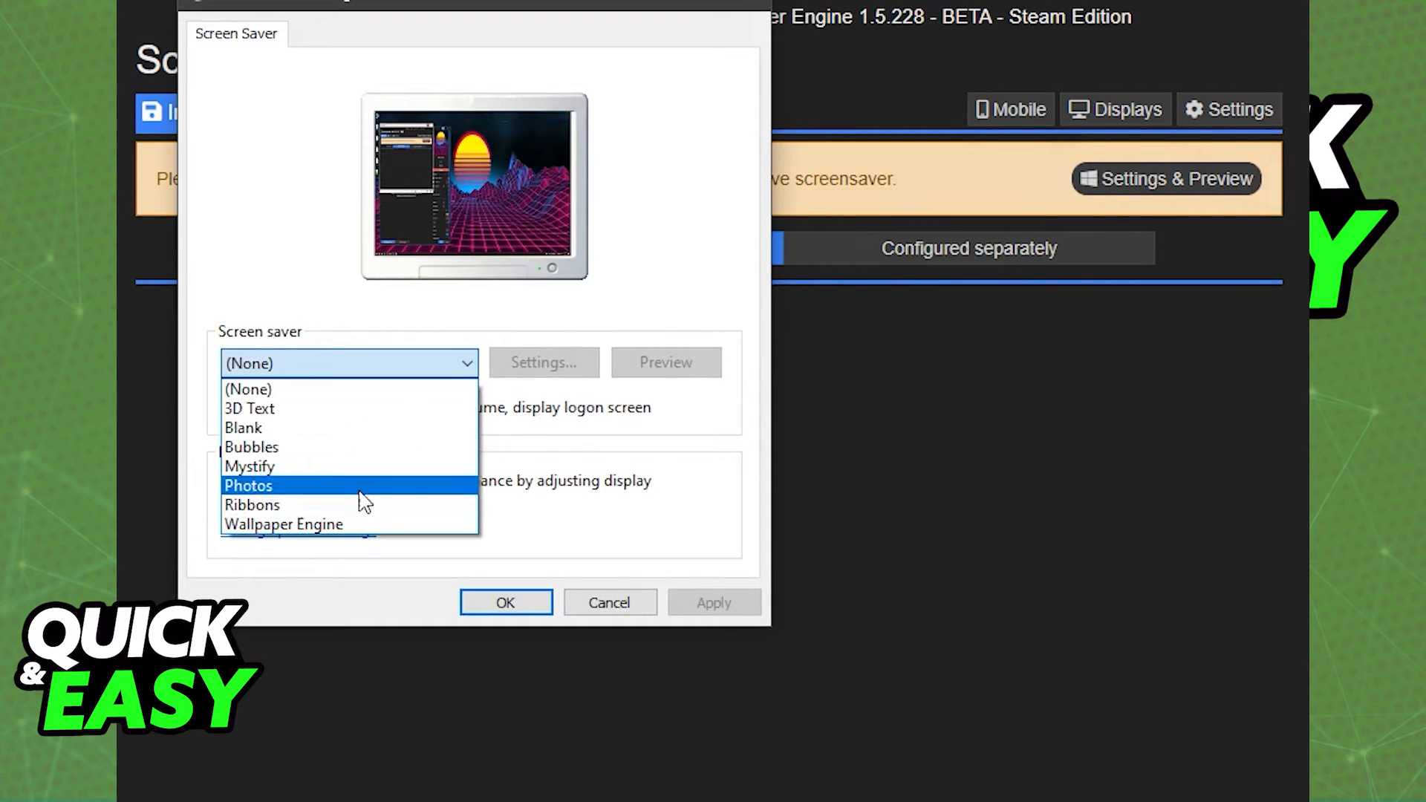
Step: Select Wallpaper Engine as the screen saver, adjust the wait minutes, and close the dialog
left_click(284, 525)
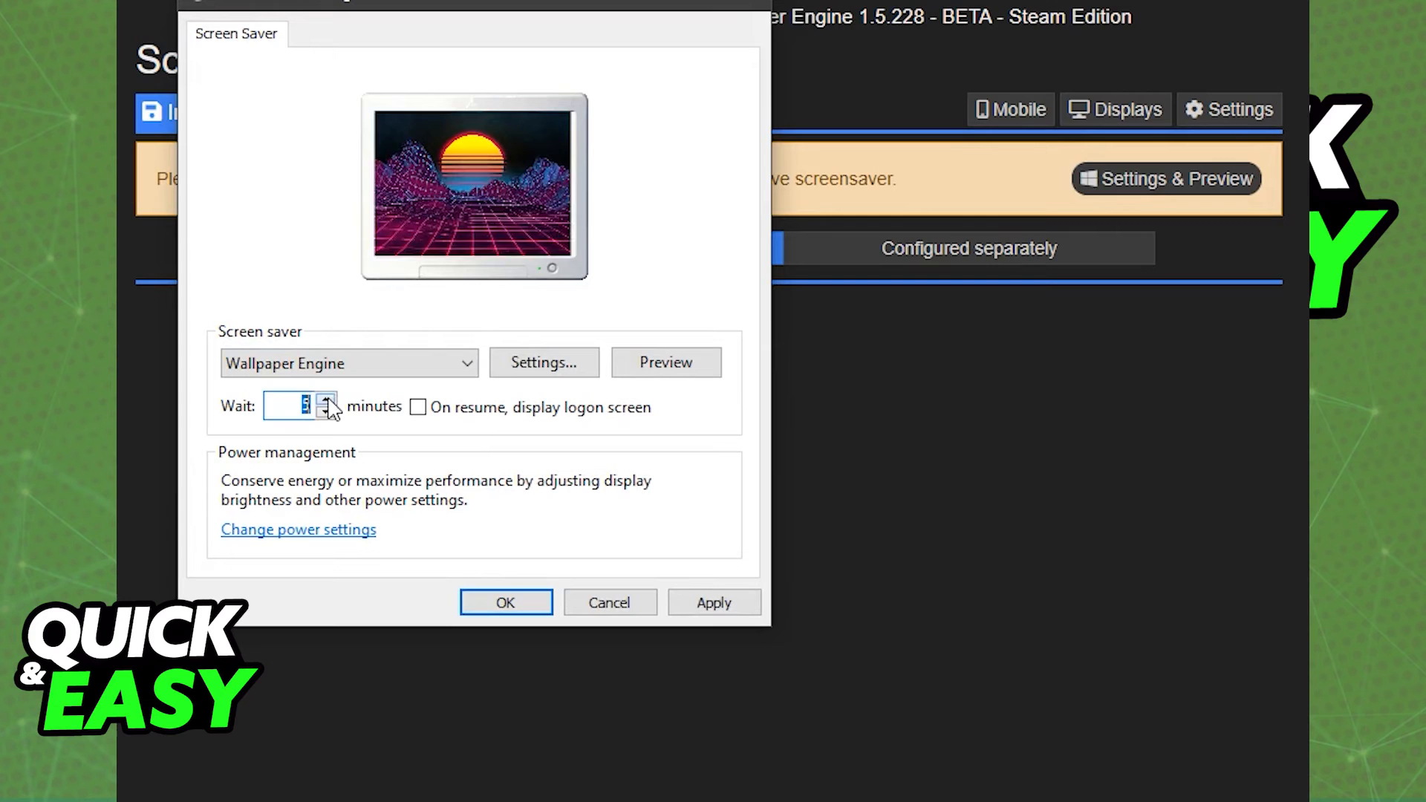
left_click(418, 407)
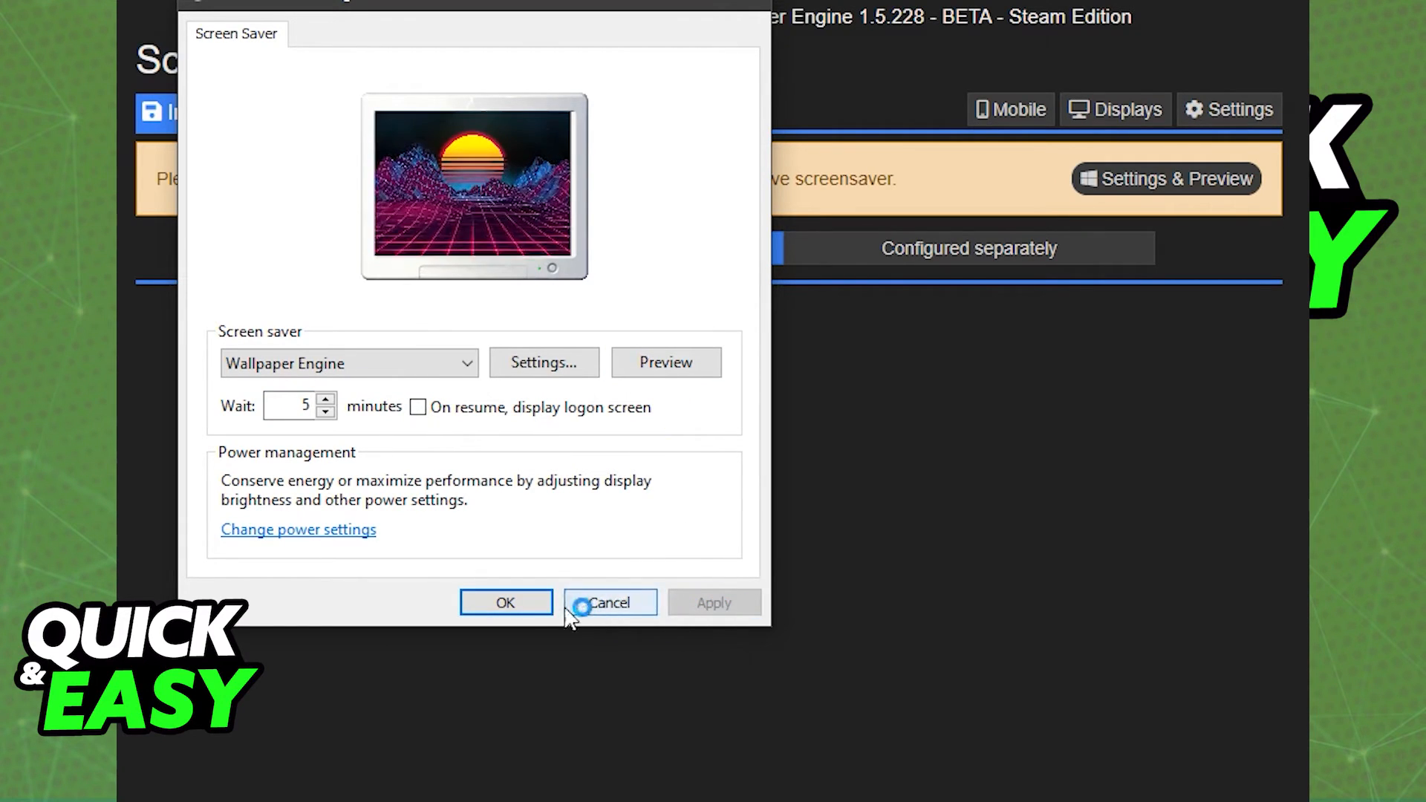
left_click(611, 603)
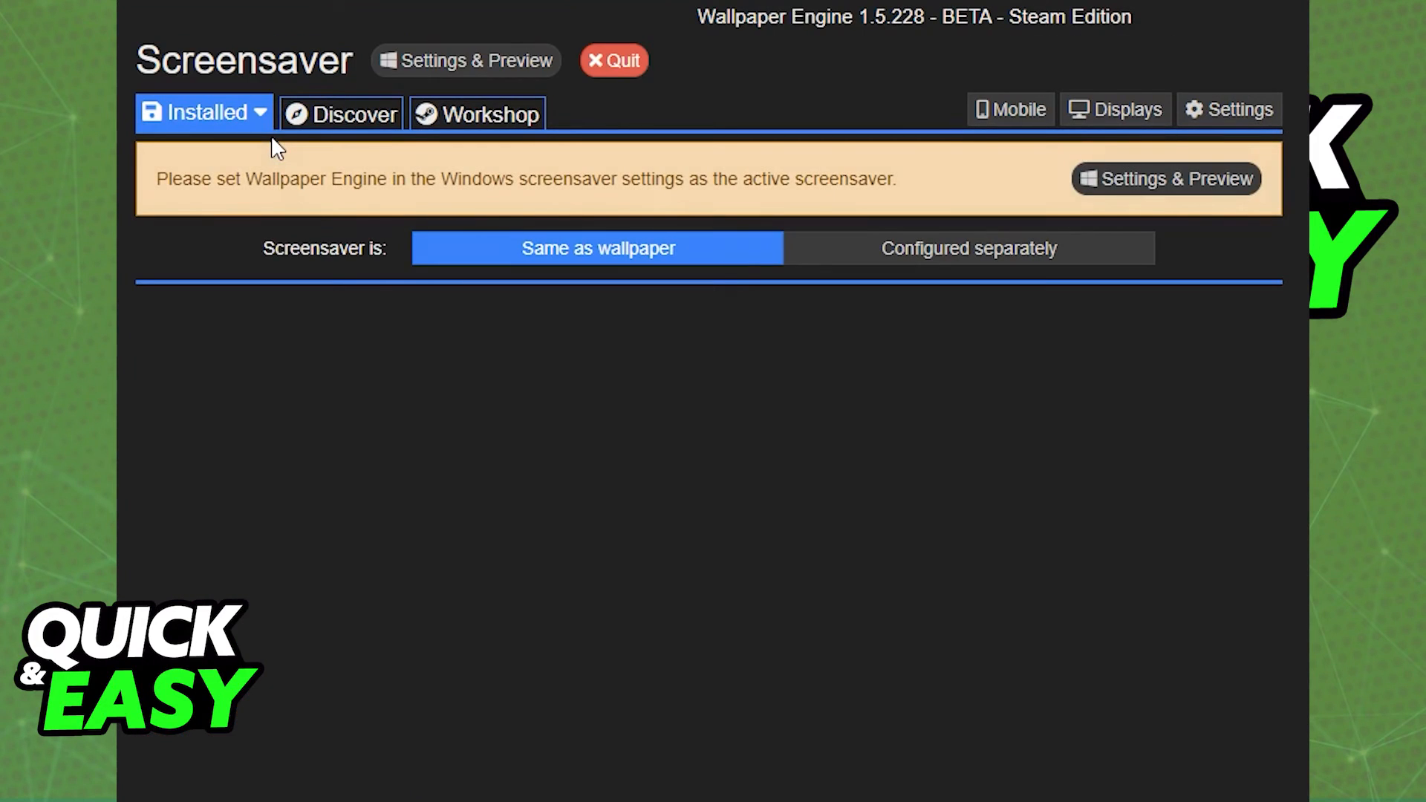
mouse_move(853, 200)
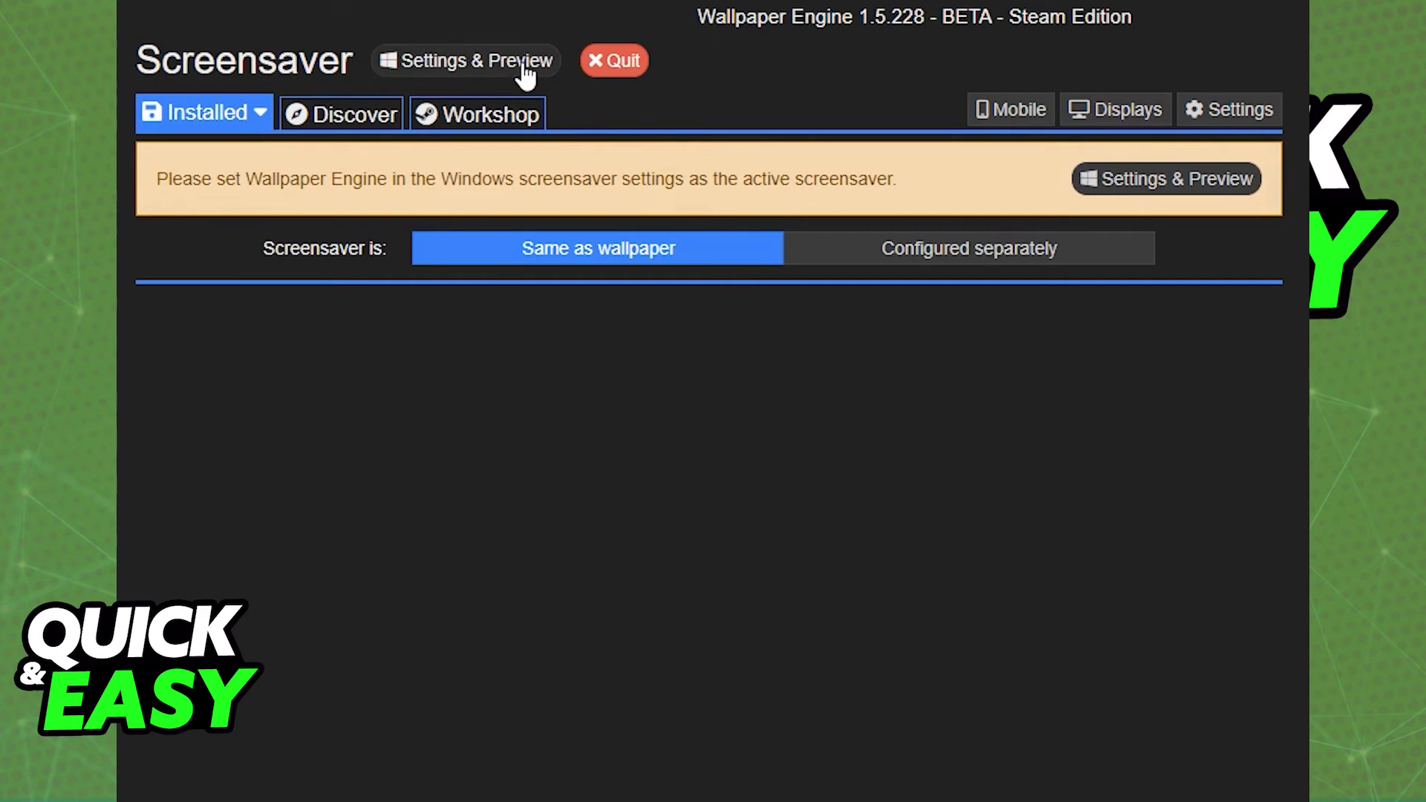
Step: Reopen Screen Saver Settings and select Wallpaper Engine again, with a 3-minute wait
left_click(474, 61)
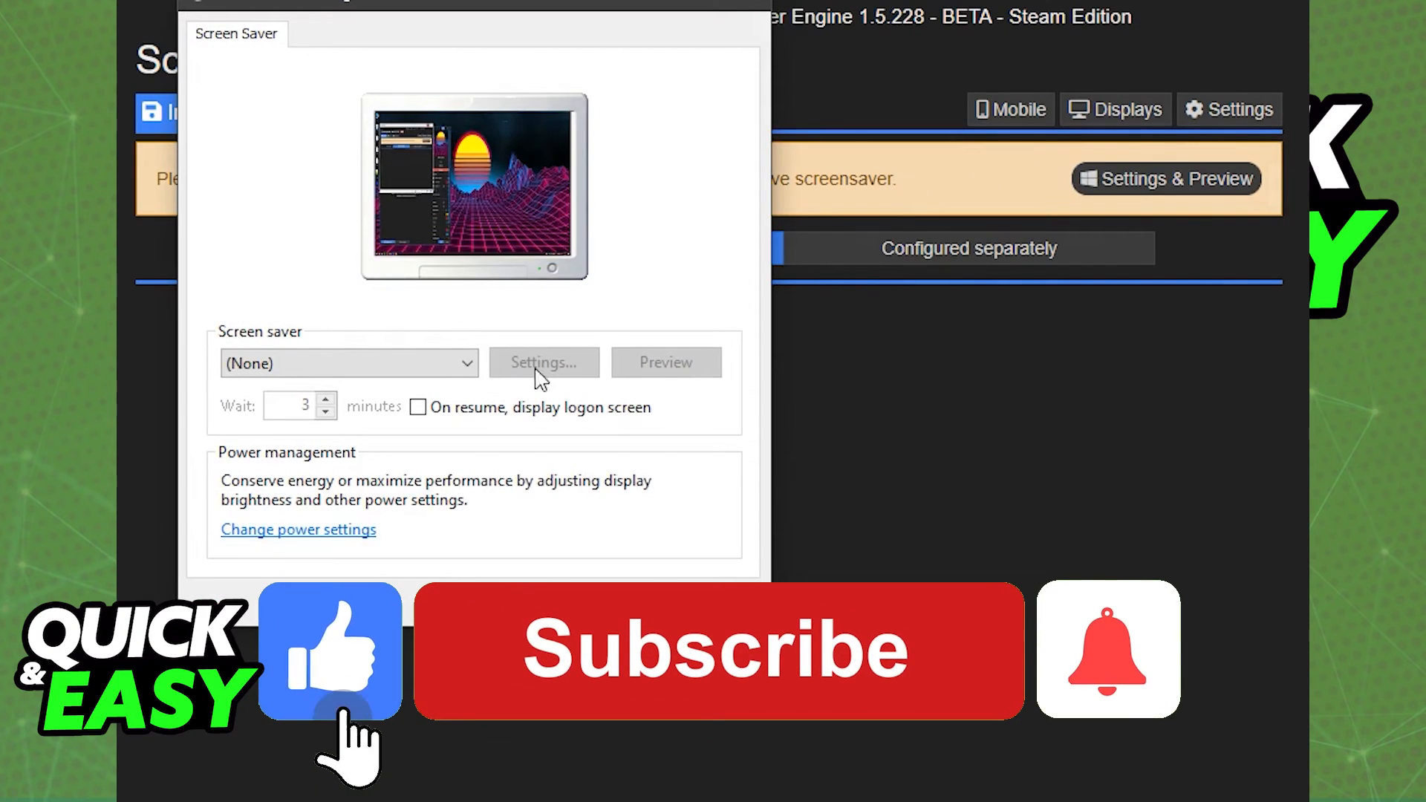
left_click(348, 363)
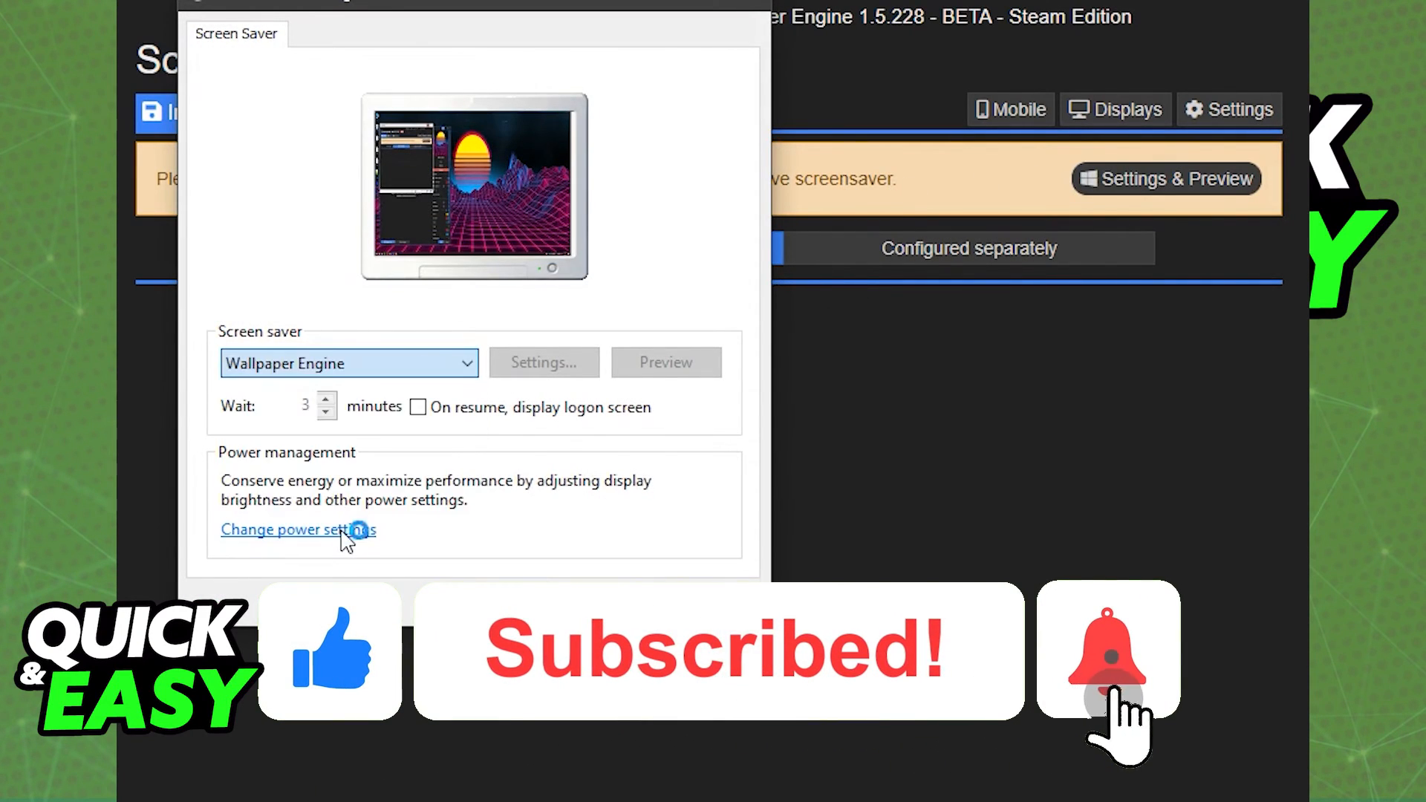